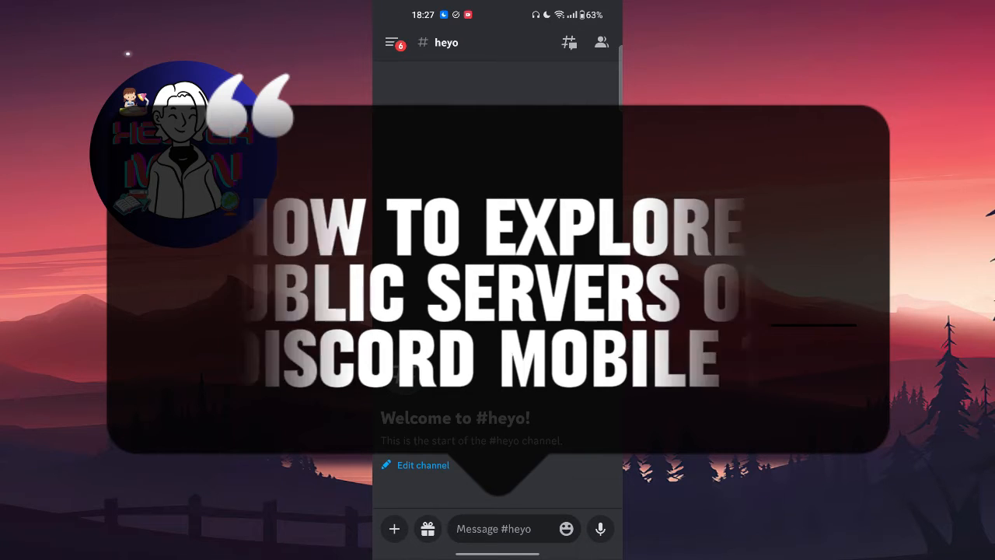
- Open the sidebar from #heyo to show the NLO (DS version) server's channels
left_click(392, 42)
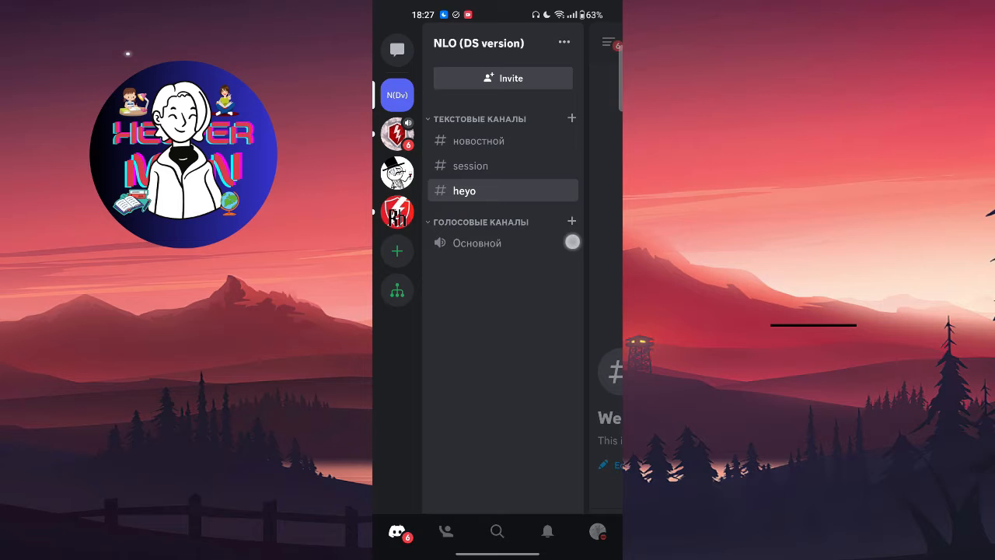
- Switch from the Discord app to Chrome toward discord.com/login
left_click(464, 191)
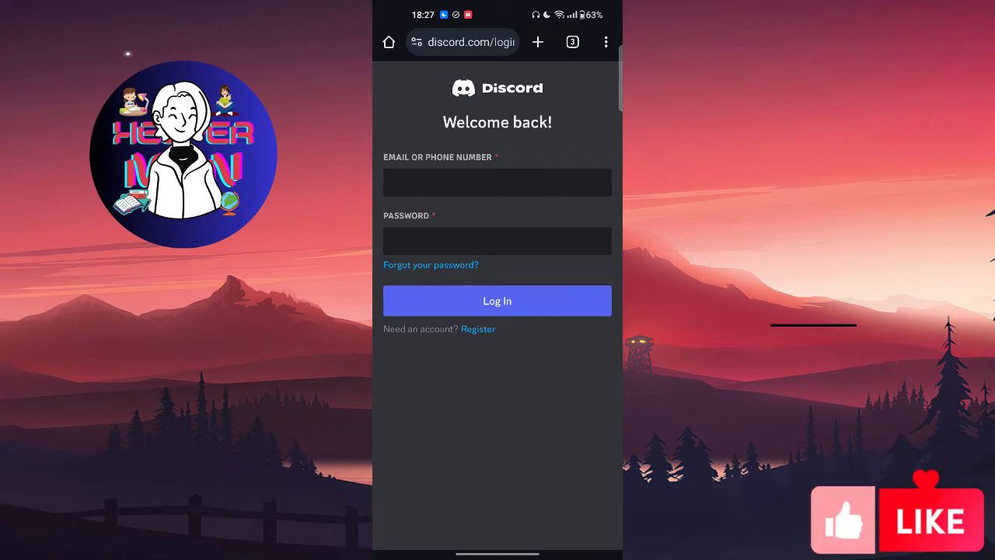
- Search Google for Discord's login page and scroll to the discord.com Login sitelink
left_click(462, 42)
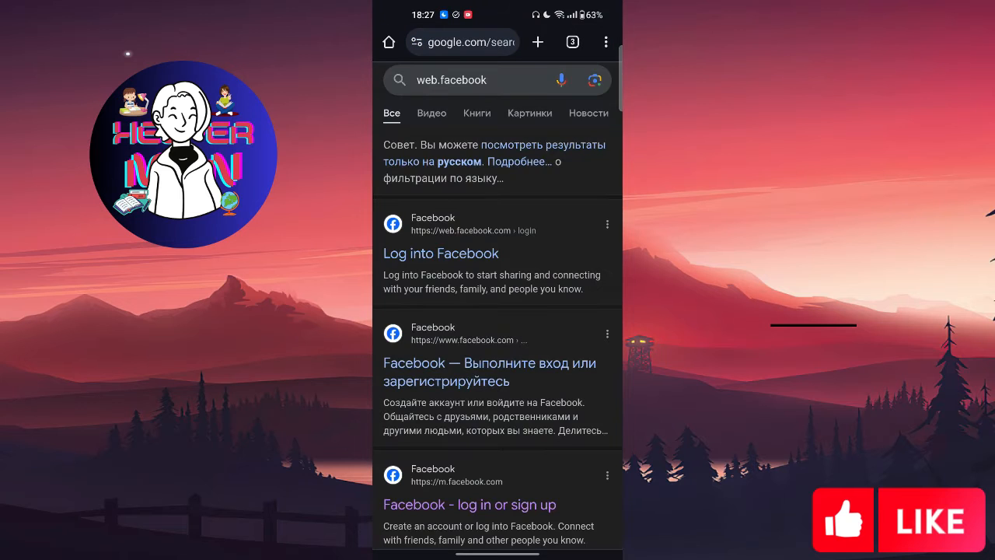
scroll("down", 3)
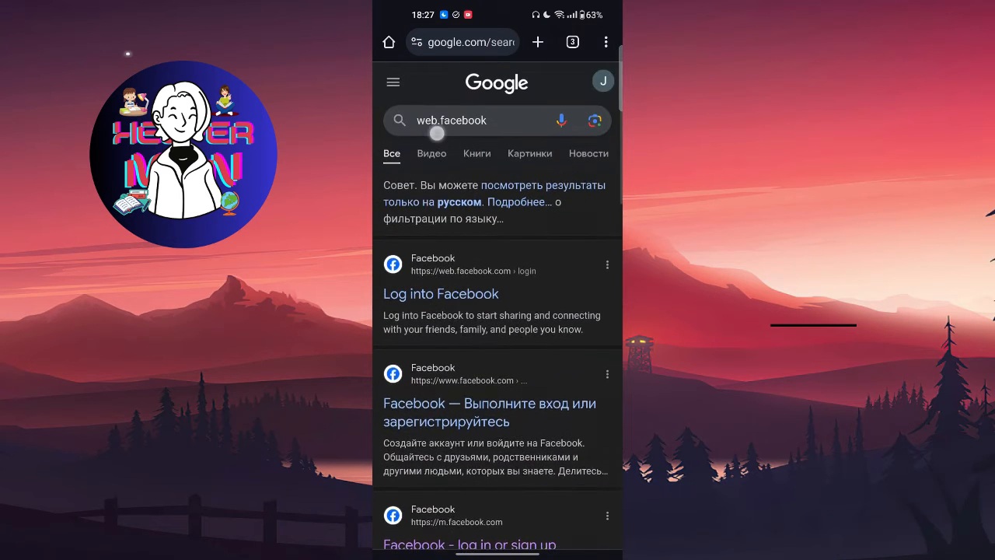
left_click(466, 120)
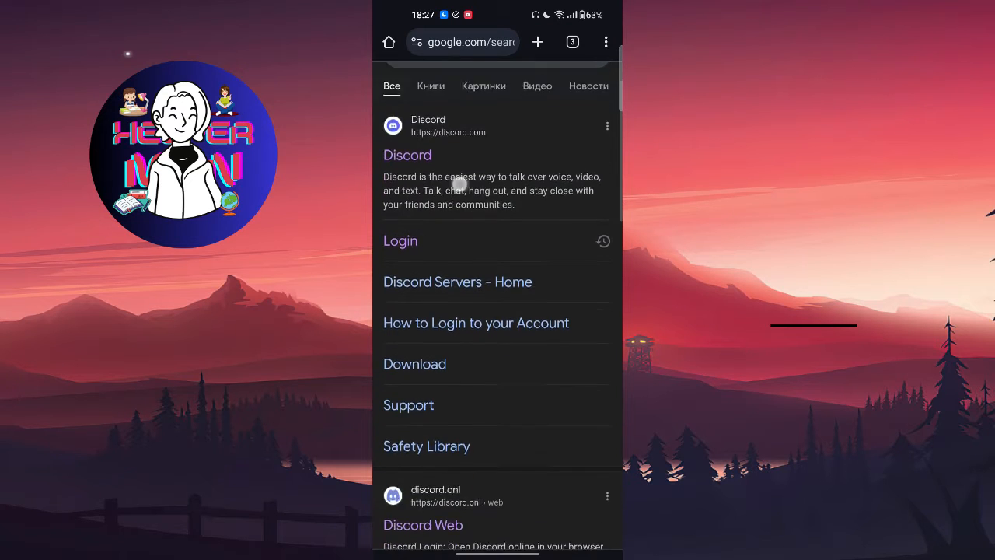
scroll("down", 3)
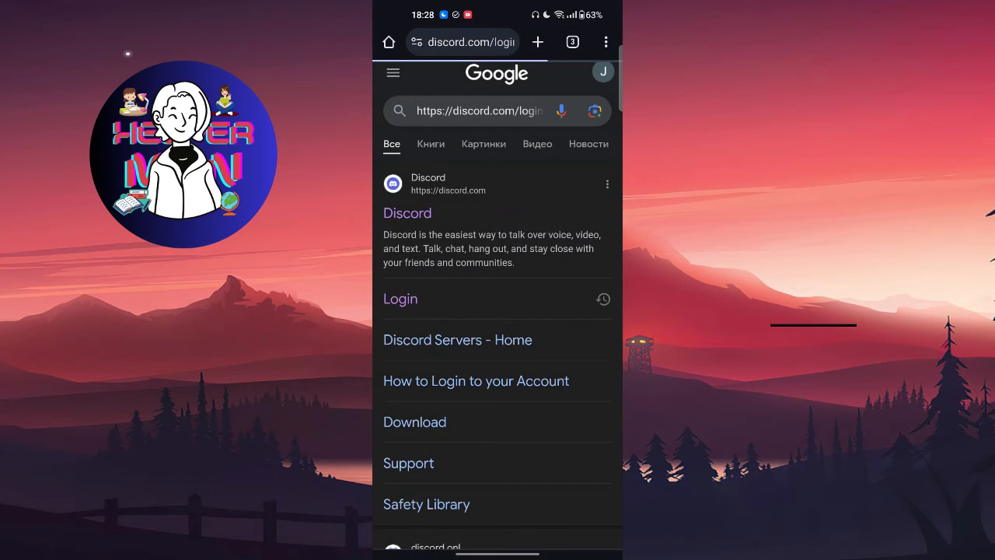
- Open Discord's Login page and fill the email and password fields to sign in
left_click(401, 298)
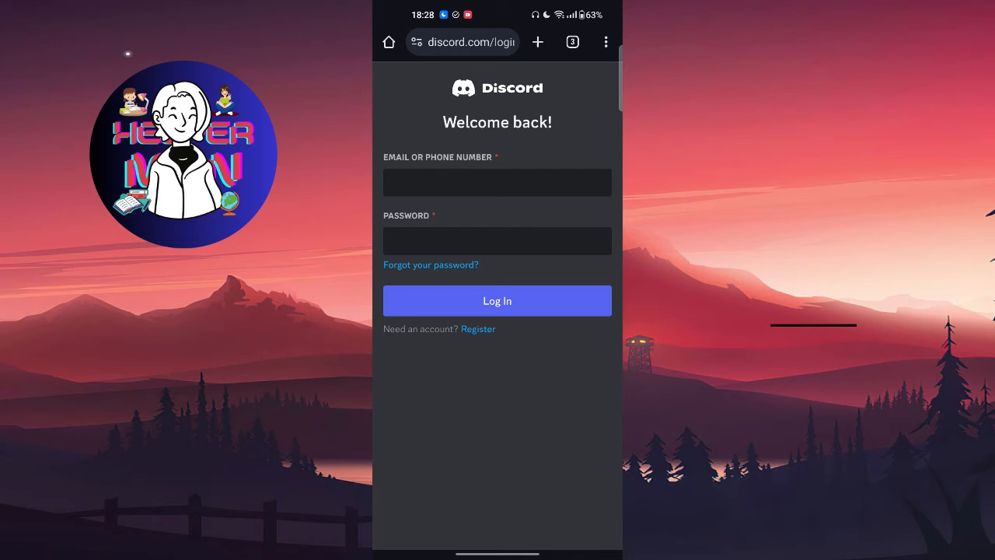
left_click(497, 182)
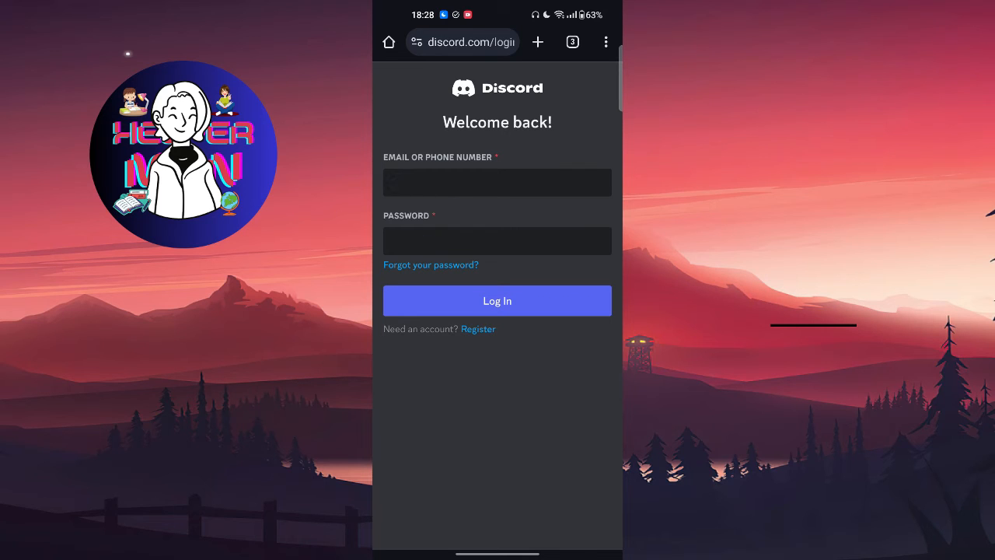
left_click(496, 301)
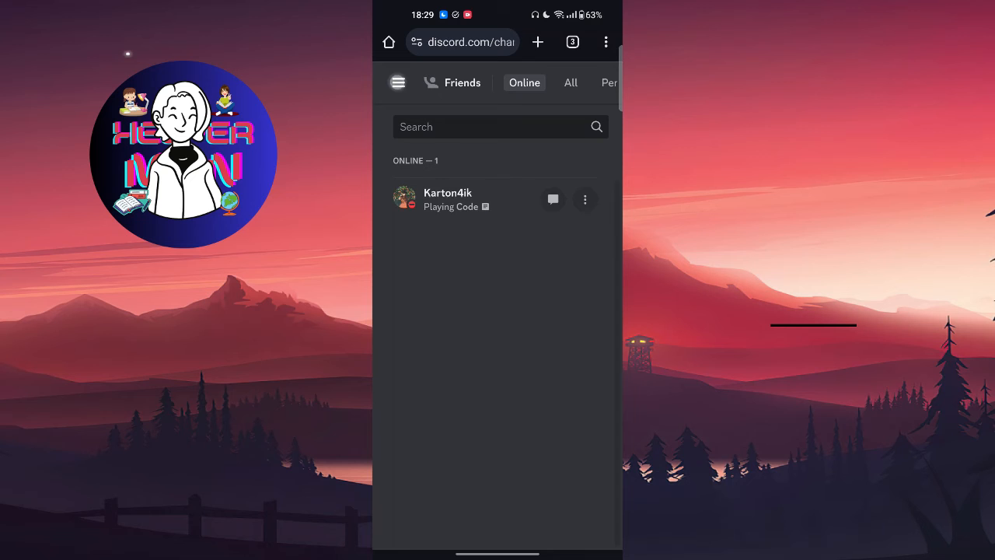
- Open Explore Discoverable Servers to reach the community search page
left_click(398, 83)
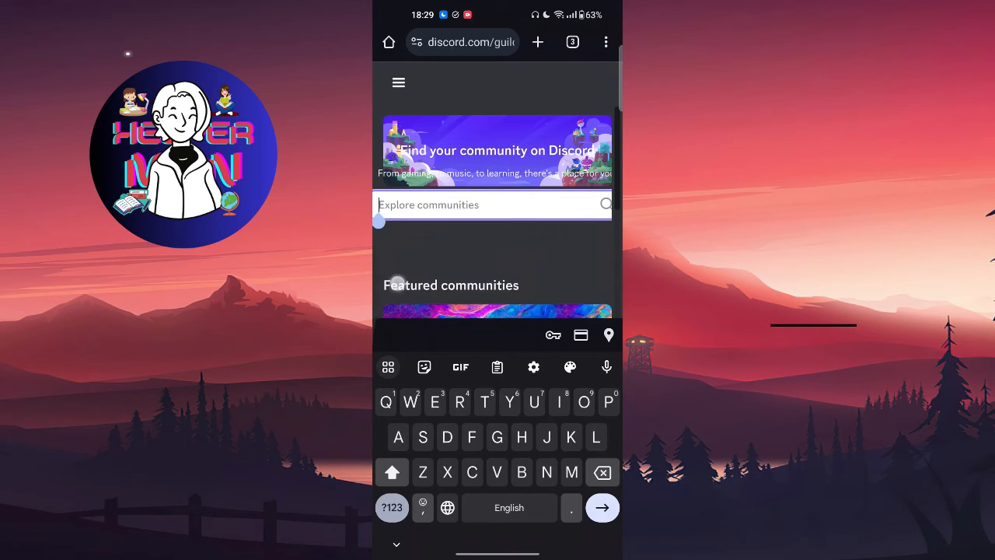
scroll("down", 3)
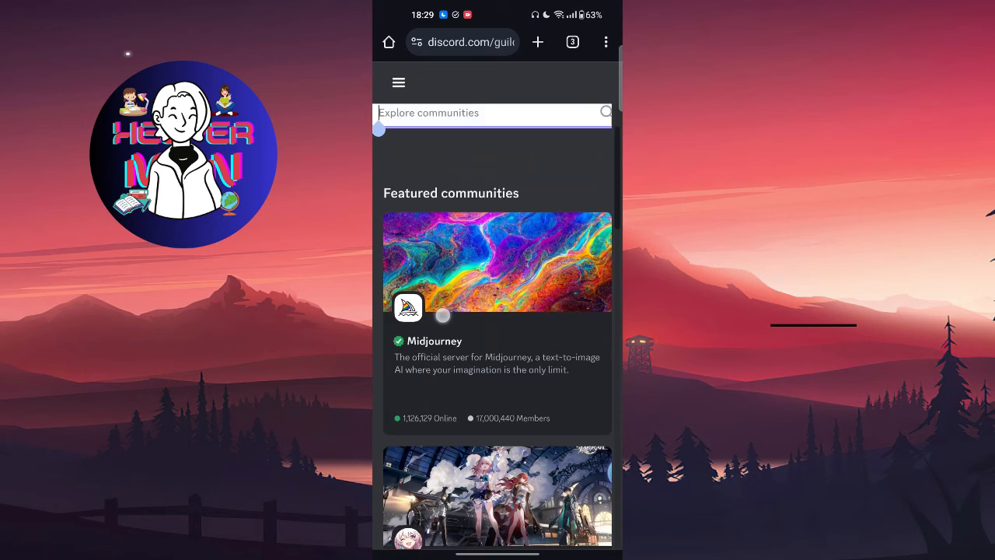
scroll("down", 3)
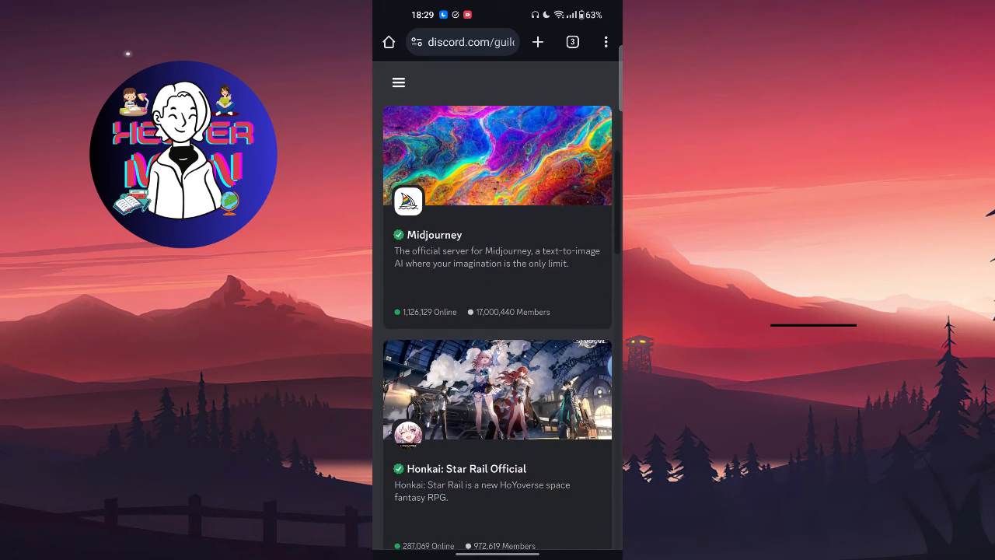
scroll("down", 3)
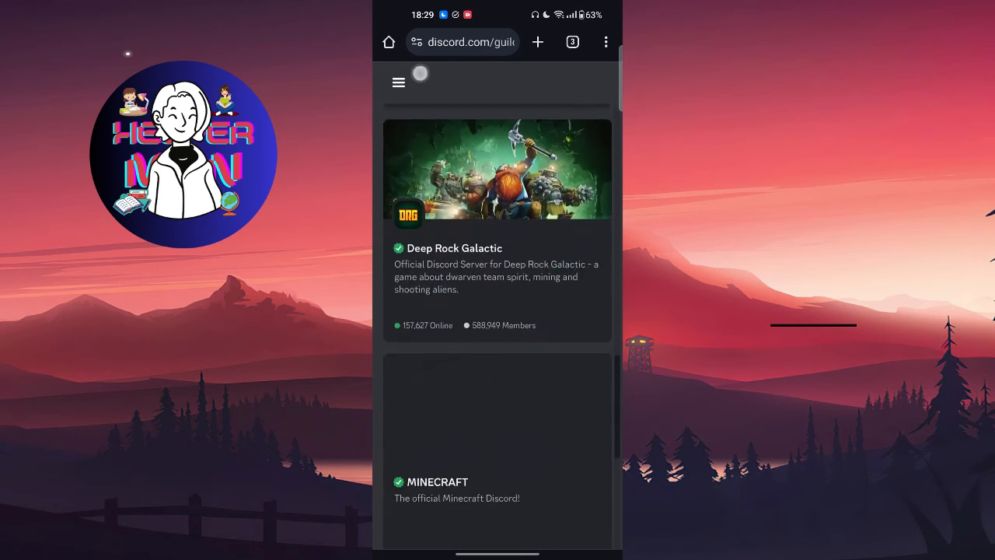